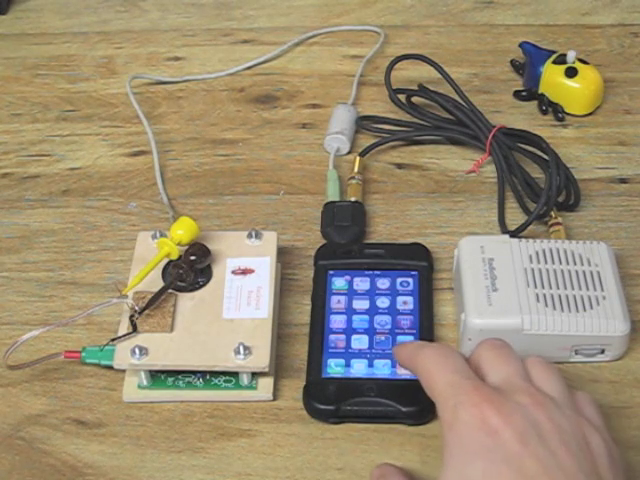
# Open the iPhone's iPod/Music app to the Now Playing screen
pyautogui.click(378, 350)
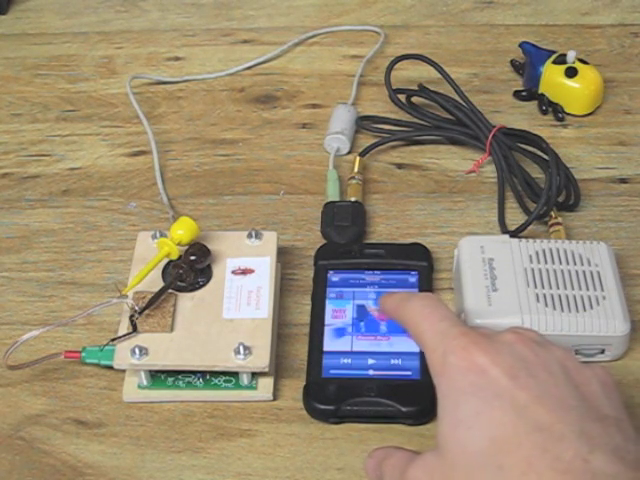